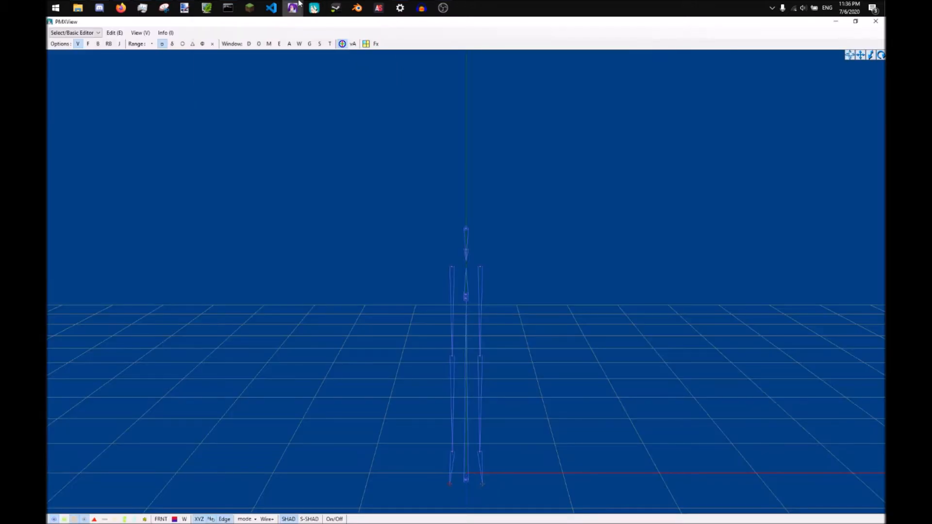
Bring up the Leggy model's bone list and rotate the leg bones to check their bend.
{"action": "left_click", "coordinate": [292, 8]}
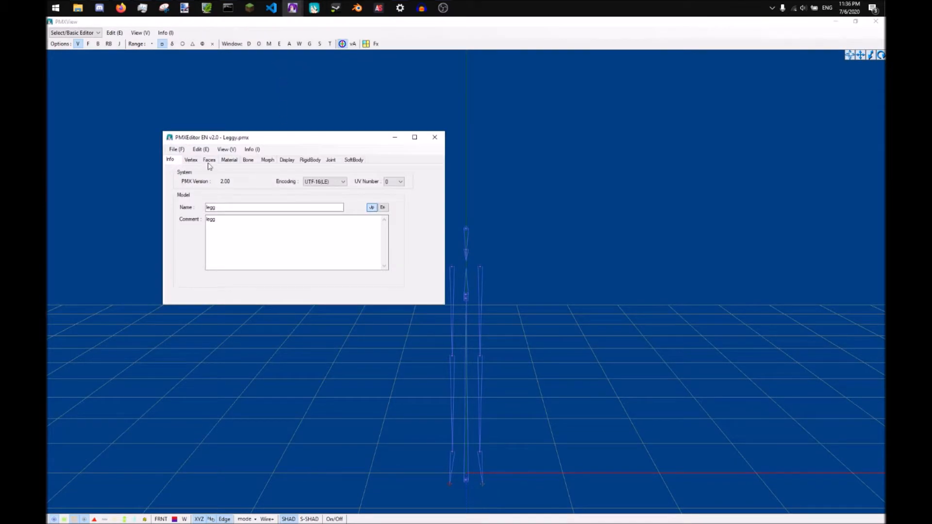
{"action": "left_click", "coordinate": [226, 149]}
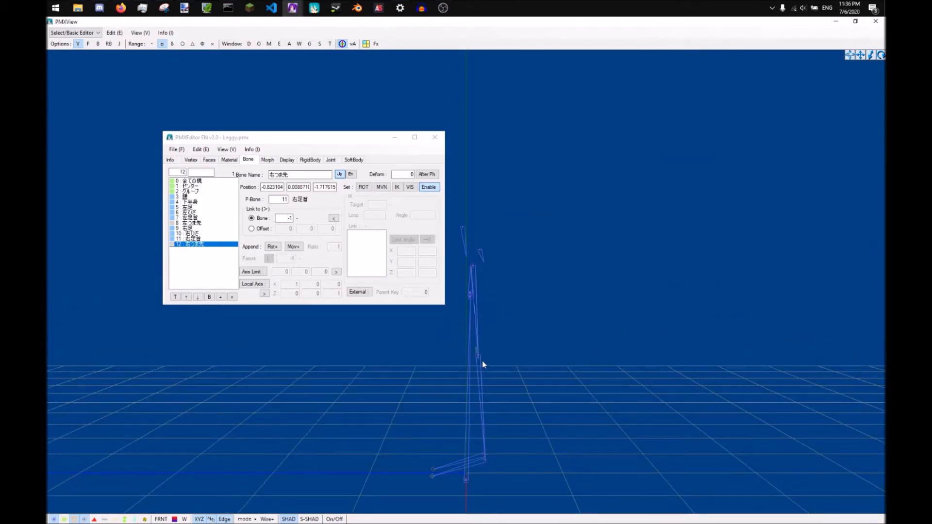
{"action": "mouse_move", "coordinate": [572, 348]}
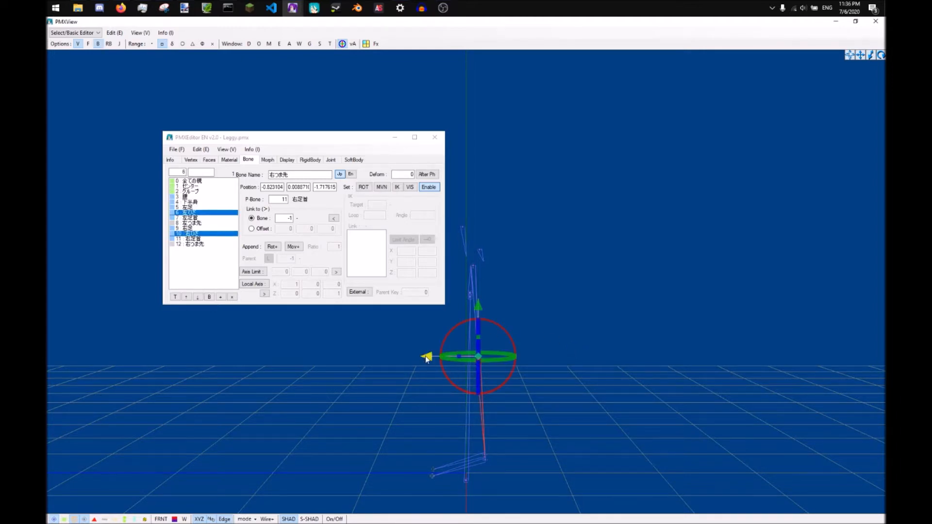
{"action": "left_click_drag", "start_coordinate": [478, 356], "coordinate": [470, 361]}
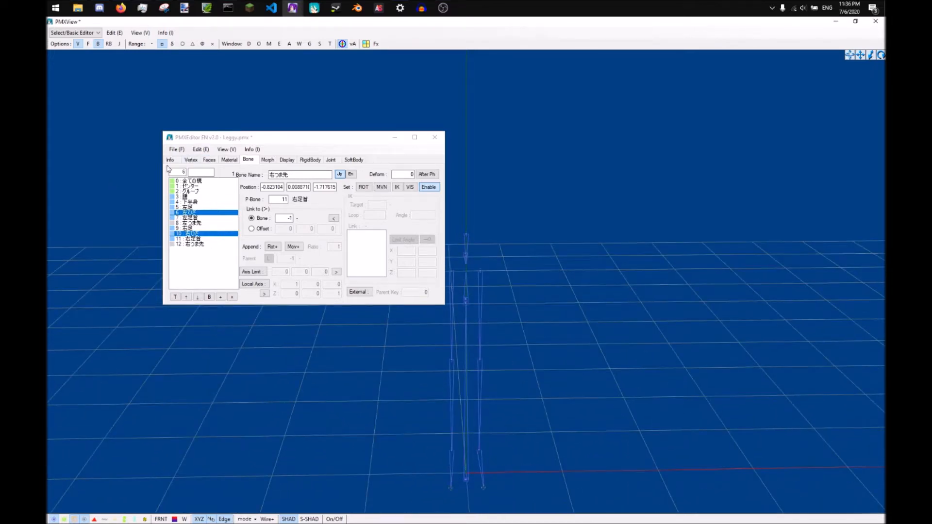
{"action": "left_click", "coordinate": [170, 159]}
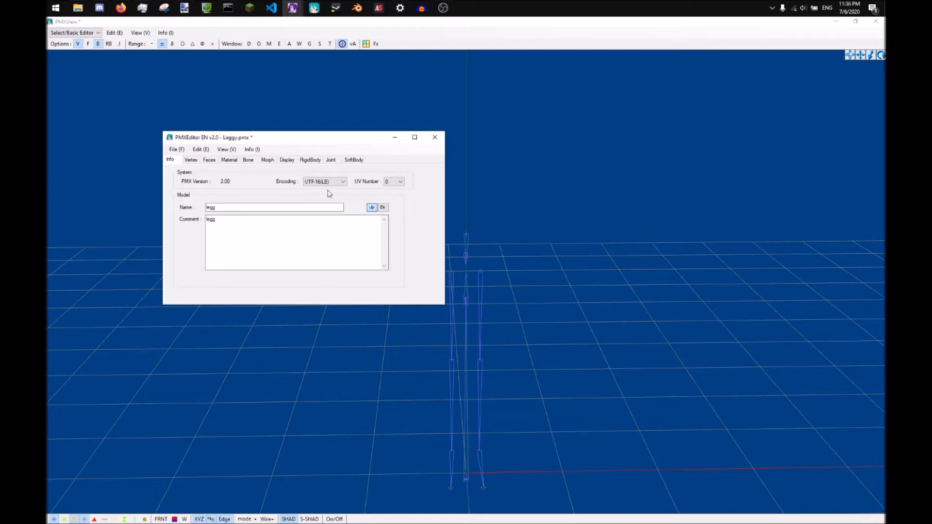
{"action": "mouse_move", "coordinate": [425, 223]}
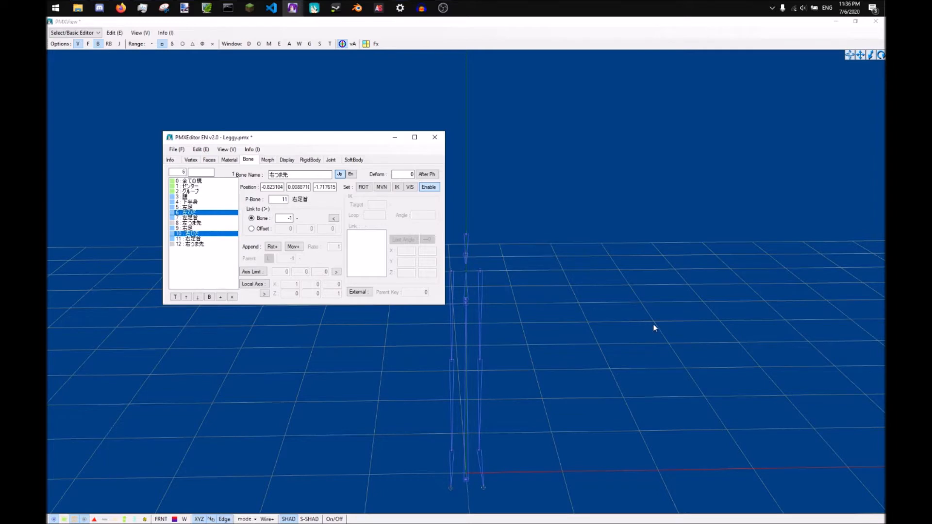
{"action": "mouse_move", "coordinate": [478, 227]}
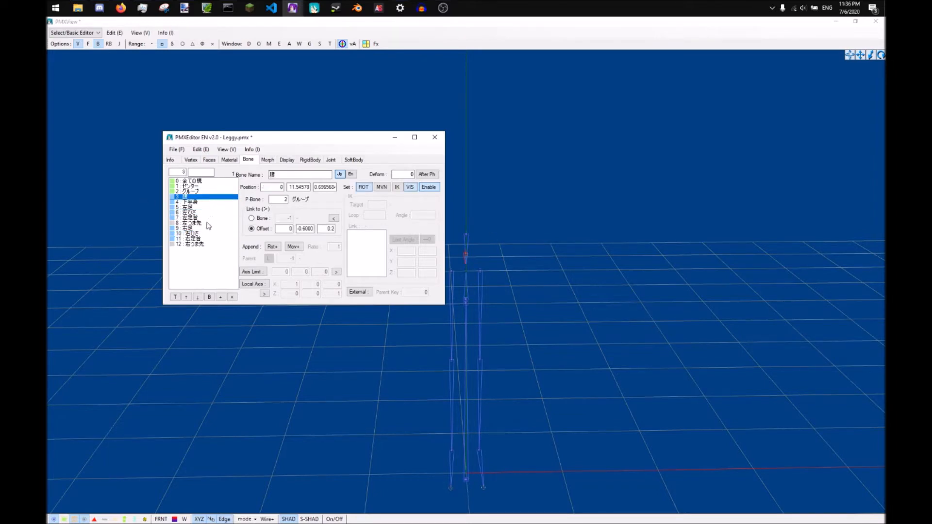
{"action": "left_click", "coordinate": [190, 202]}
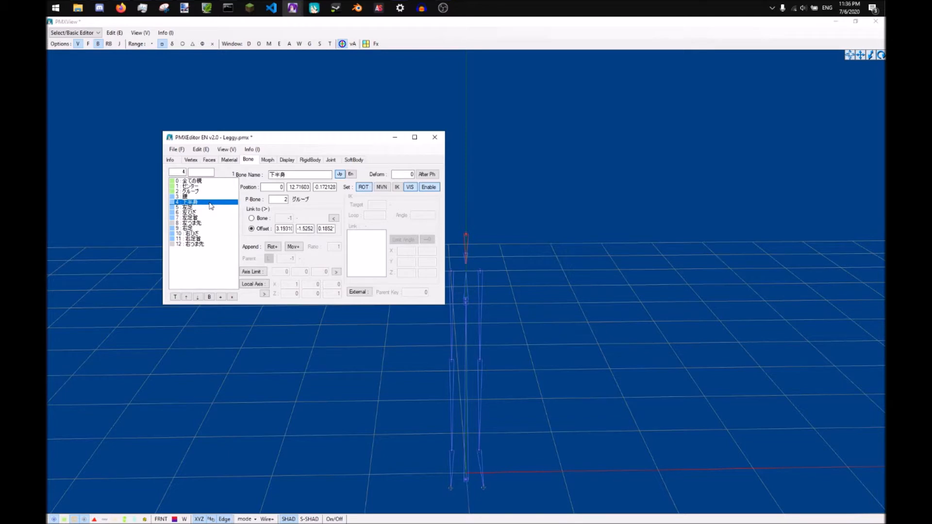
{"action": "mouse_move", "coordinate": [213, 209]}
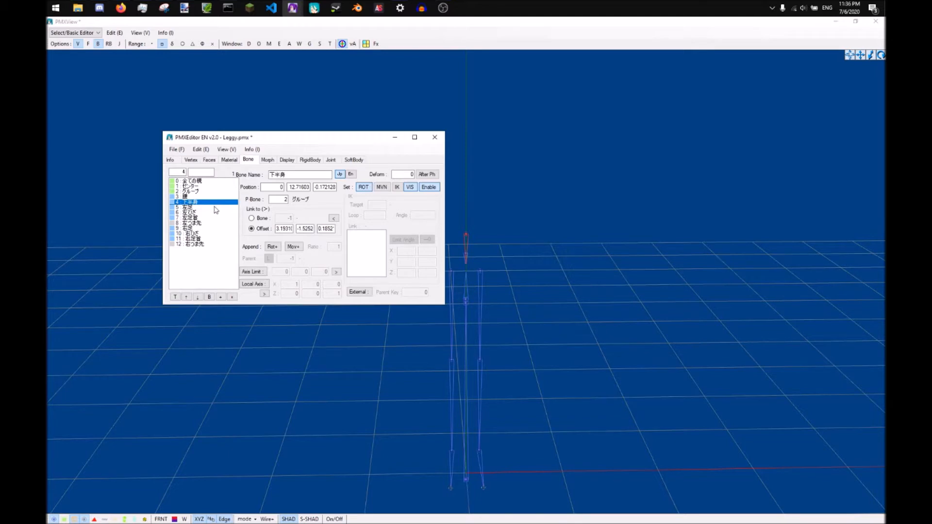
{"action": "left_click", "coordinate": [190, 218]}
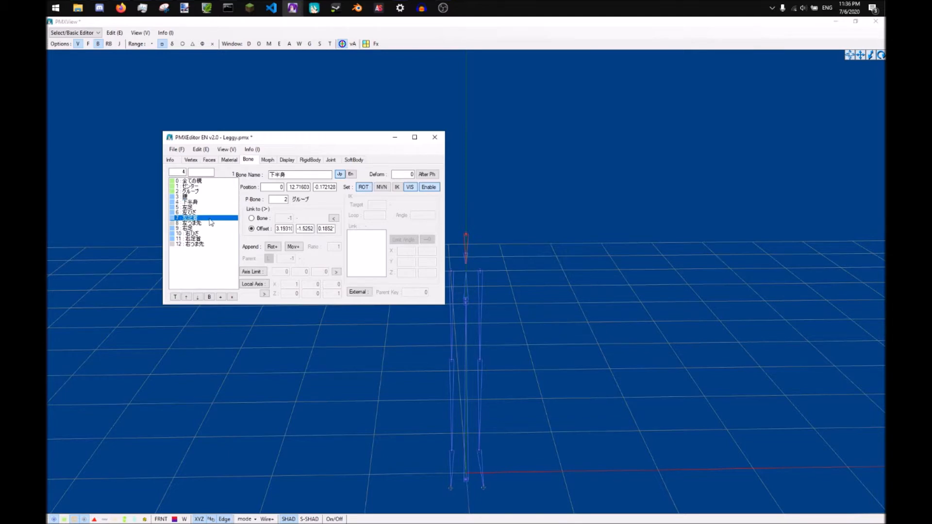
{"action": "left_click", "coordinate": [214, 217]}
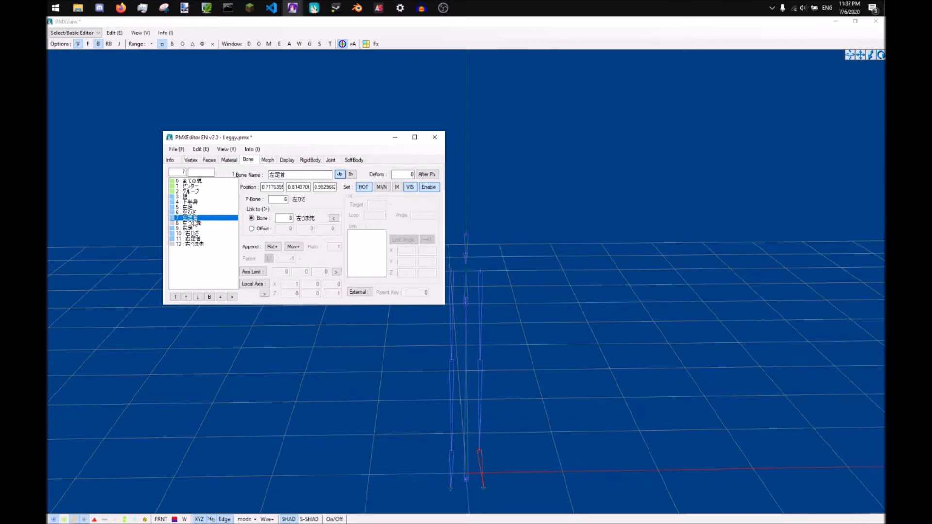
Duplicate the left ankle bone 左足首 via Add > Add duplicate.
{"action": "right_click", "coordinate": [196, 218]}
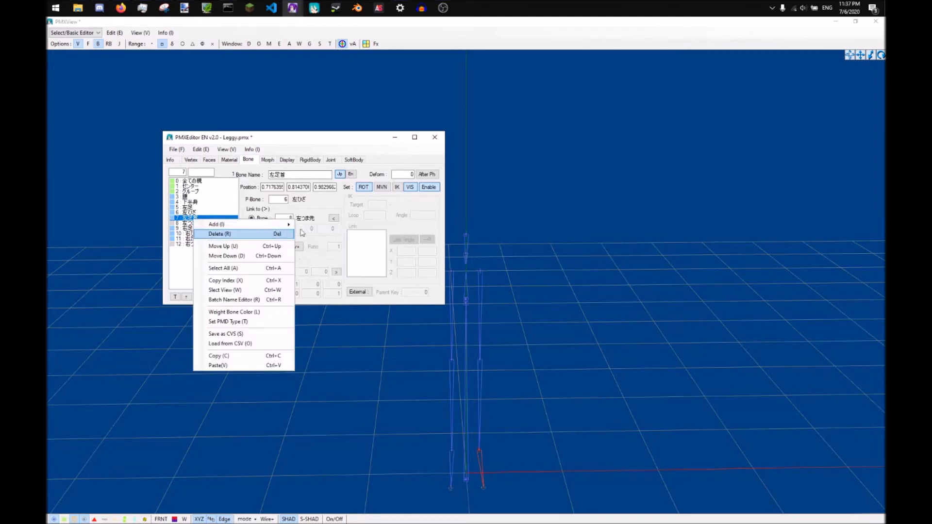
{"action": "mouse_move", "coordinate": [215, 224]}
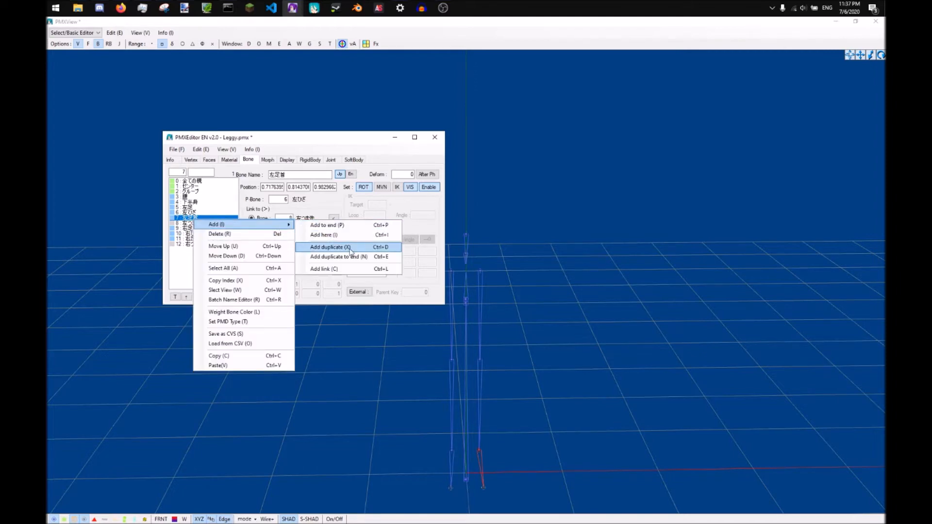
{"action": "left_click", "coordinate": [330, 246]}
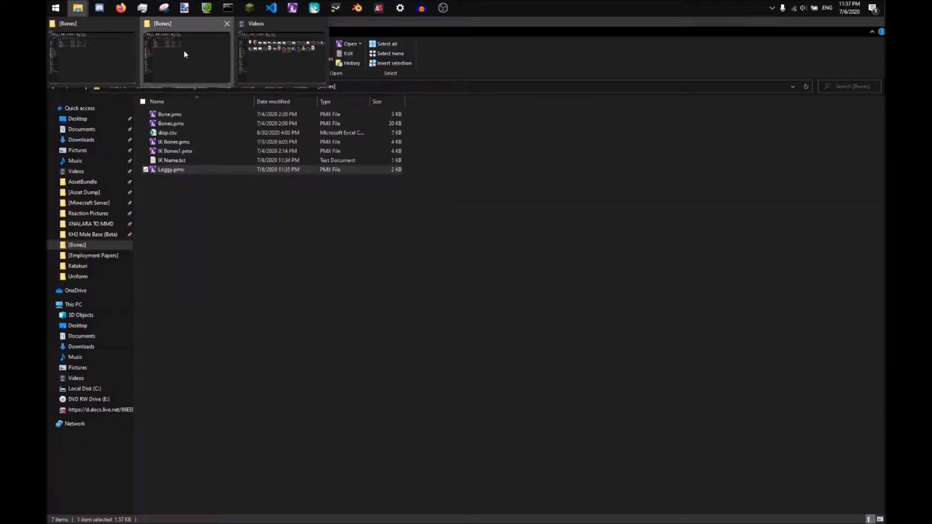
Show the IK Name.txt notes in Notepad for reference.
{"action": "double_click", "coordinate": [171, 169]}
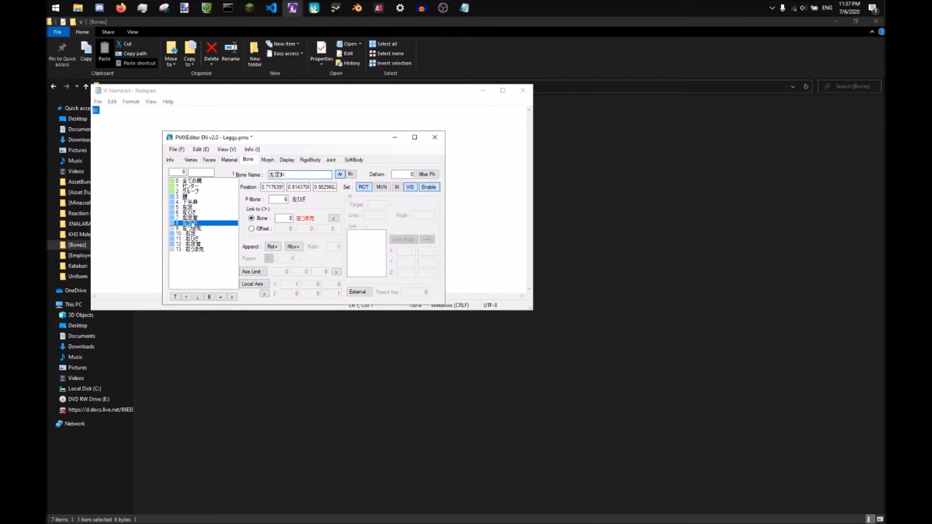
Shift 左足IK down one slot, enable MVN and IK, then duplicate the left toe bone.
{"action": "left_click", "coordinate": [197, 297]}
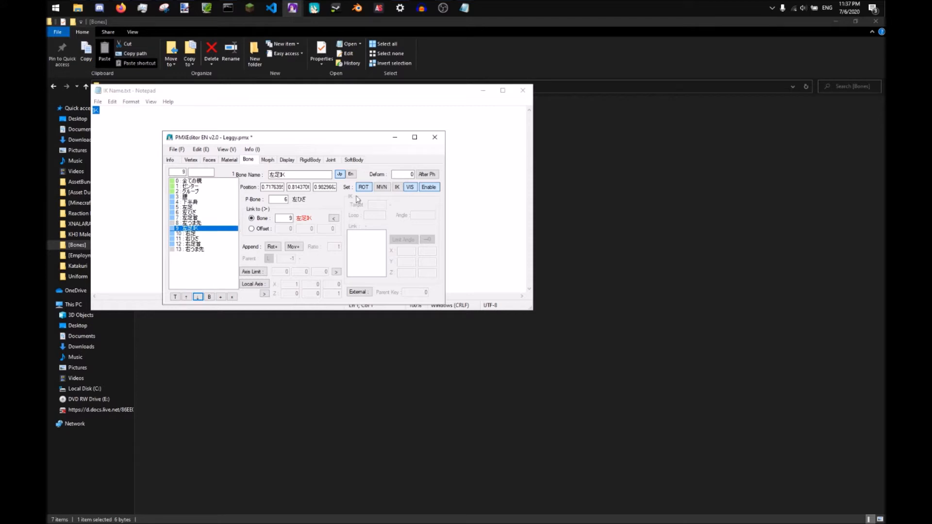
{"action": "left_click", "coordinate": [410, 187]}
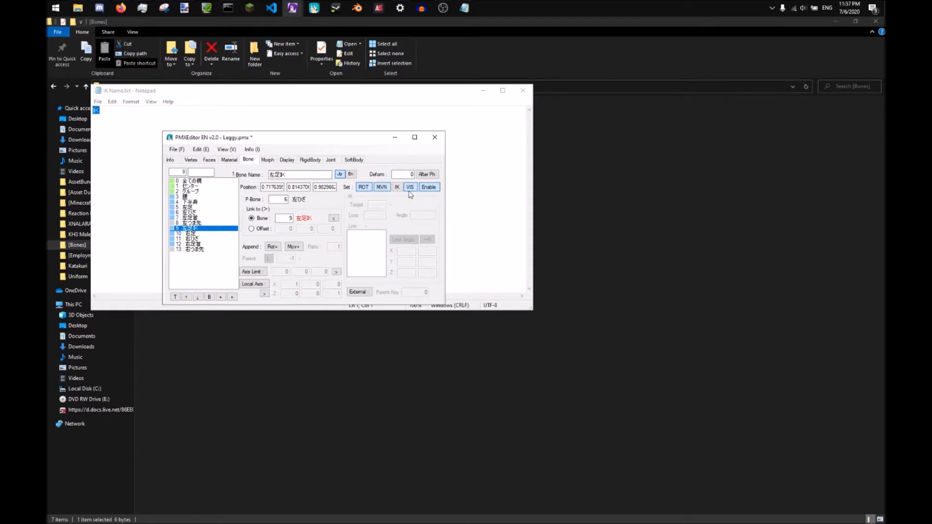
{"action": "left_click", "coordinate": [396, 186]}
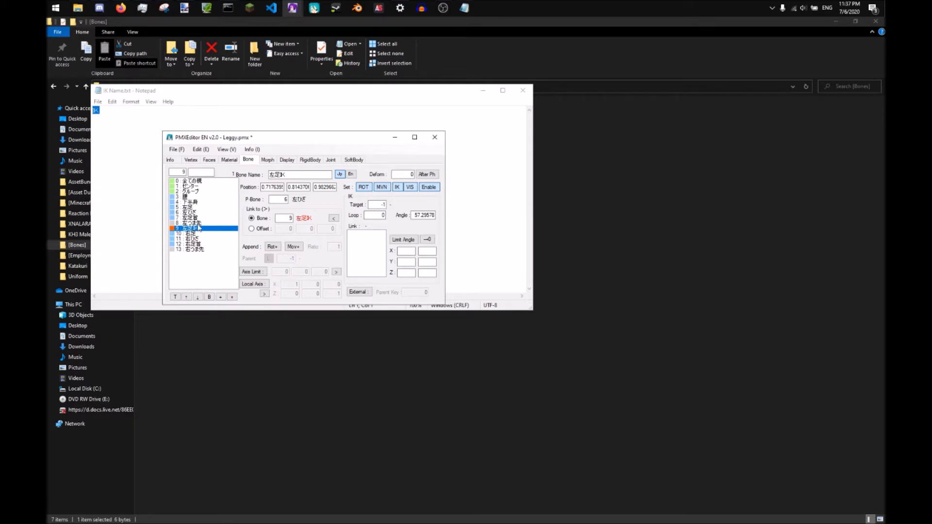
{"action": "left_click", "coordinate": [190, 223]}
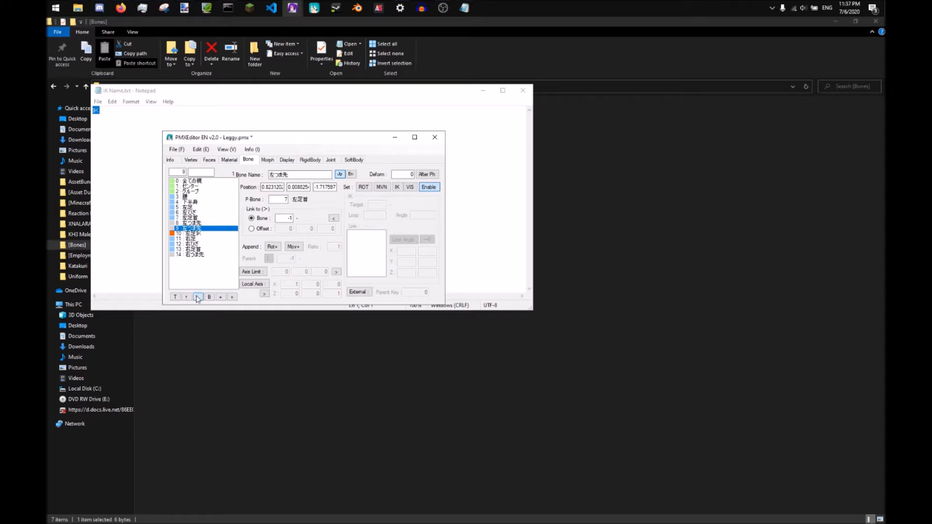
Shift the duplicated toe bone below the ankle IK and name it 左つま先IK.
{"action": "left_click", "coordinate": [197, 297]}
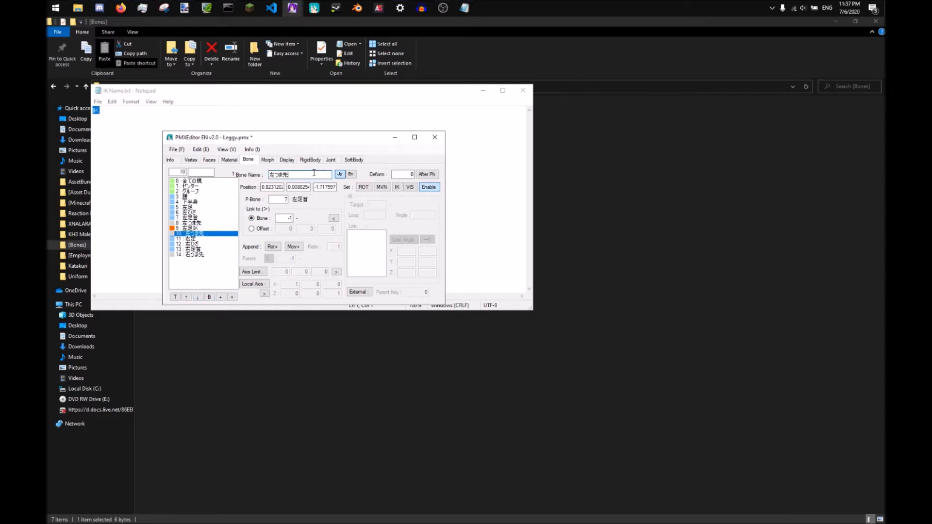
{"action": "type", "text": "IK"}
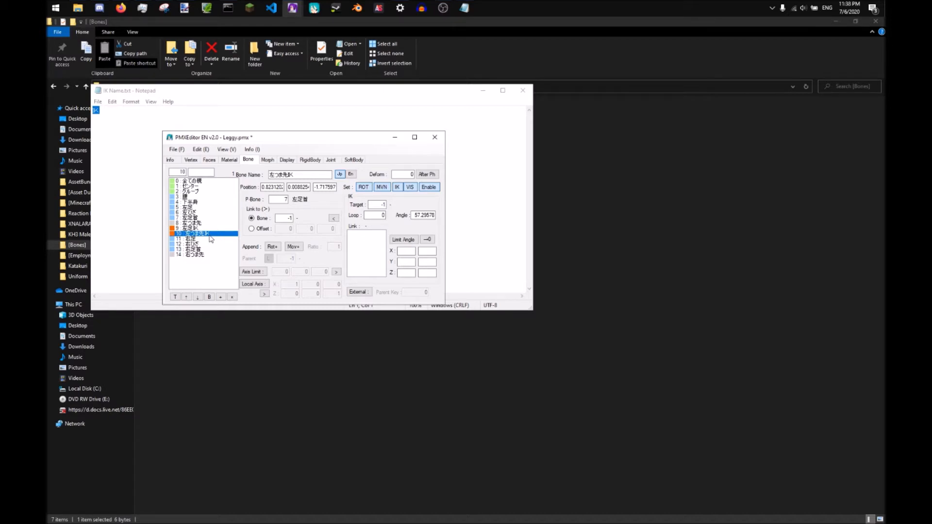
{"action": "left_click", "coordinate": [191, 218]}
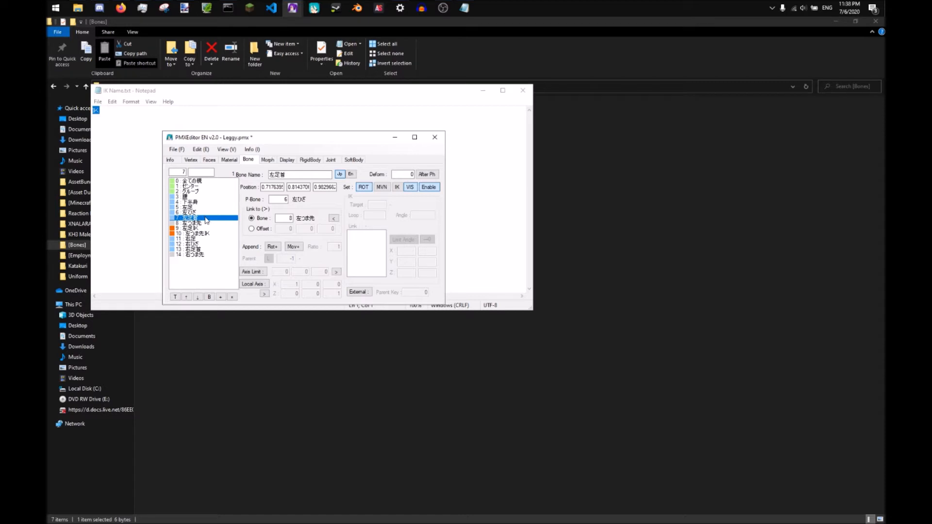
{"action": "left_click", "coordinate": [191, 212]}
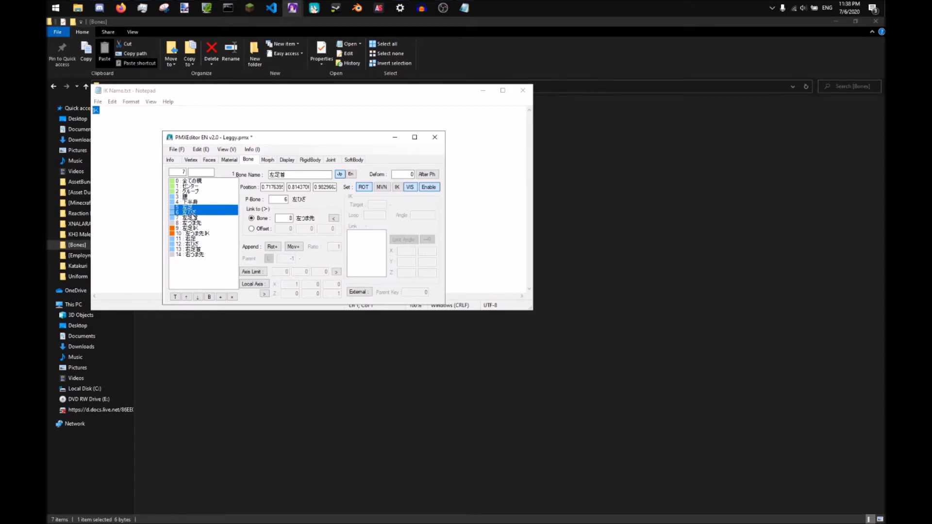
{"action": "left_click", "coordinate": [190, 211]}
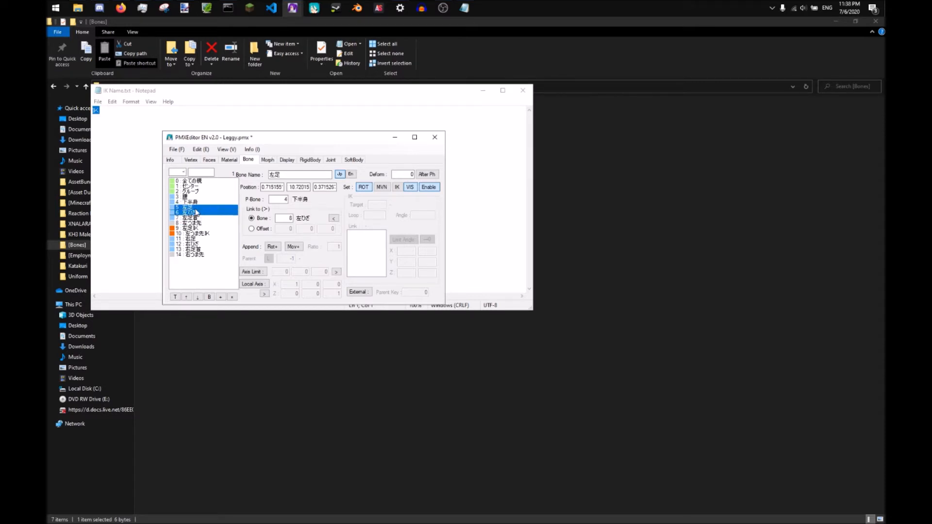
{"action": "right_click", "coordinate": [196, 212]}
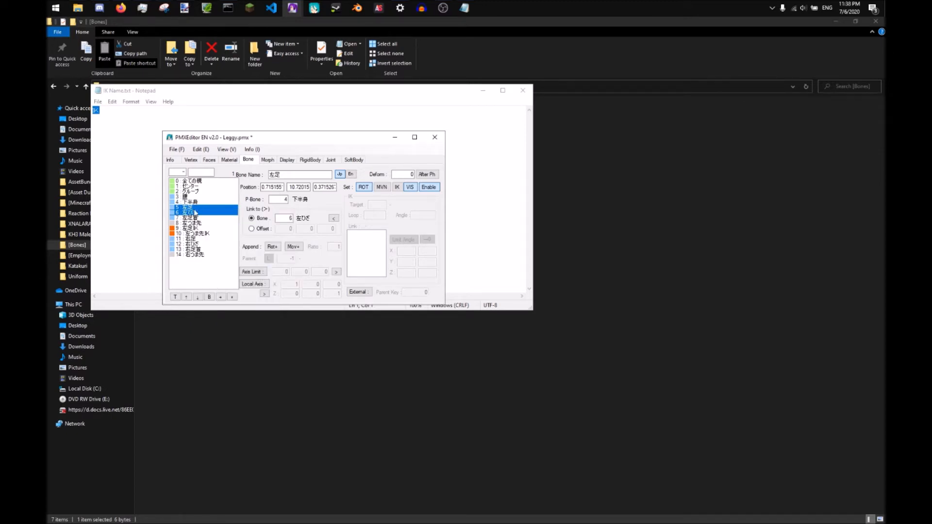
{"action": "right_click", "coordinate": [193, 212]}
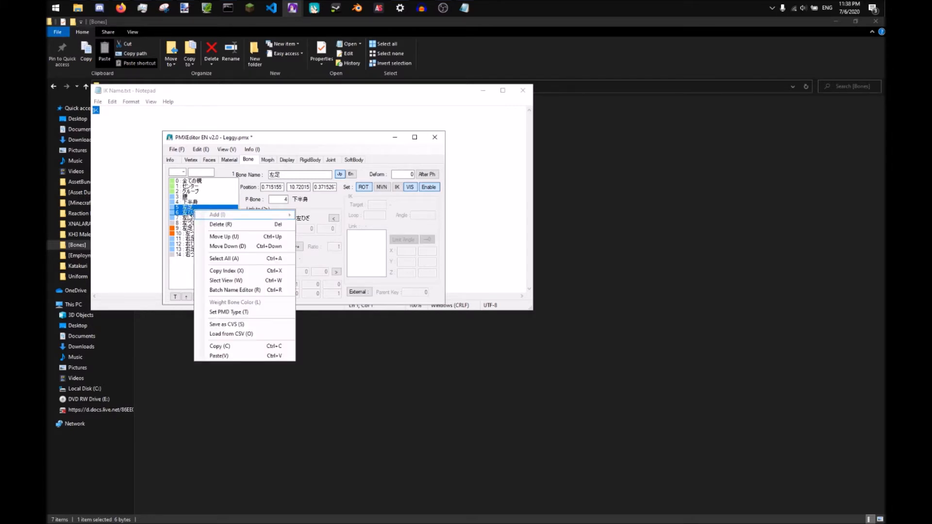
{"action": "mouse_move", "coordinate": [406, 5]}
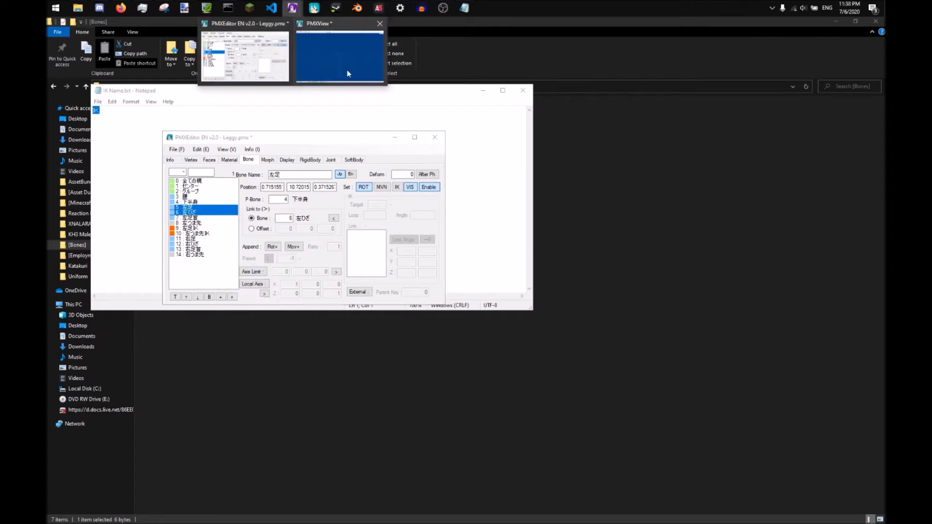
Highlight the selected left-leg bones in the 3D view.
{"action": "left_click", "coordinate": [340, 56]}
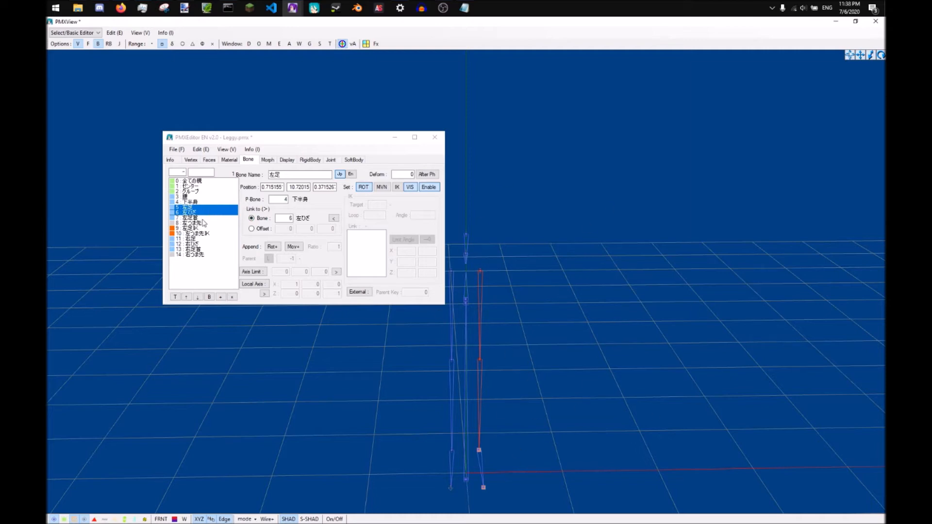
{"action": "mouse_move", "coordinate": [202, 220]}
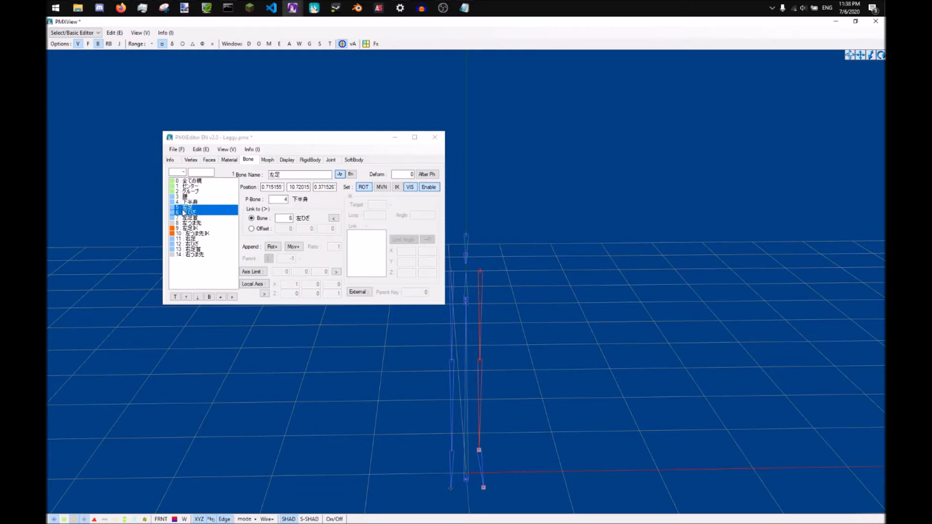
{"action": "right_click", "coordinate": [202, 212]}
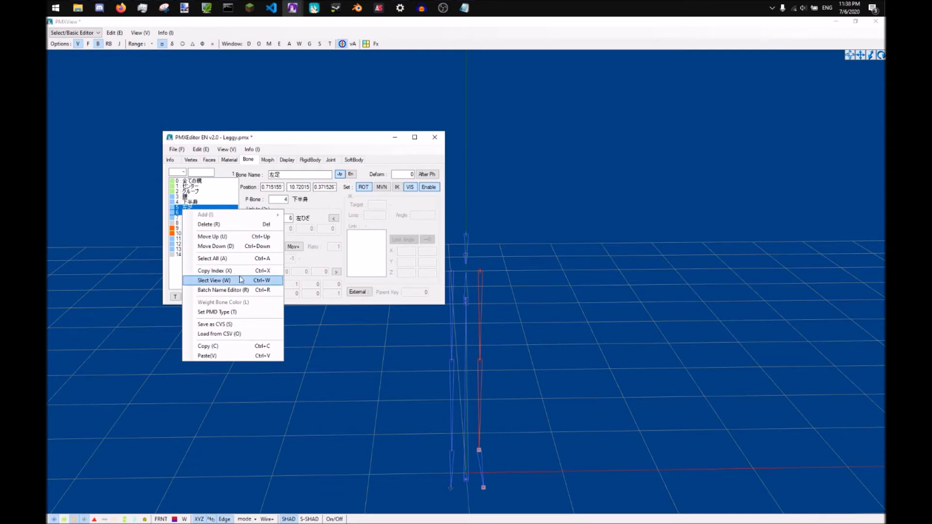
{"action": "left_click", "coordinate": [214, 279]}
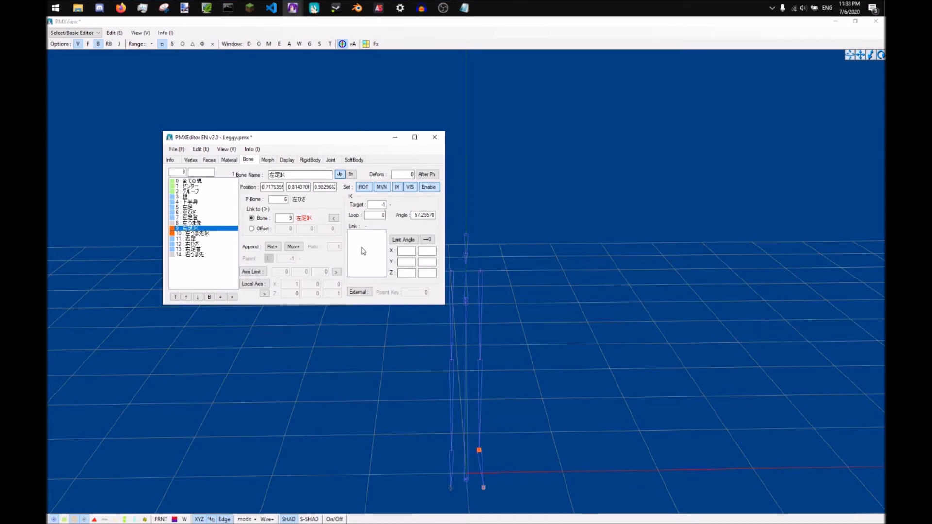
{"action": "left_click", "coordinate": [286, 218]}
{"action": "type", "text": "-1"}
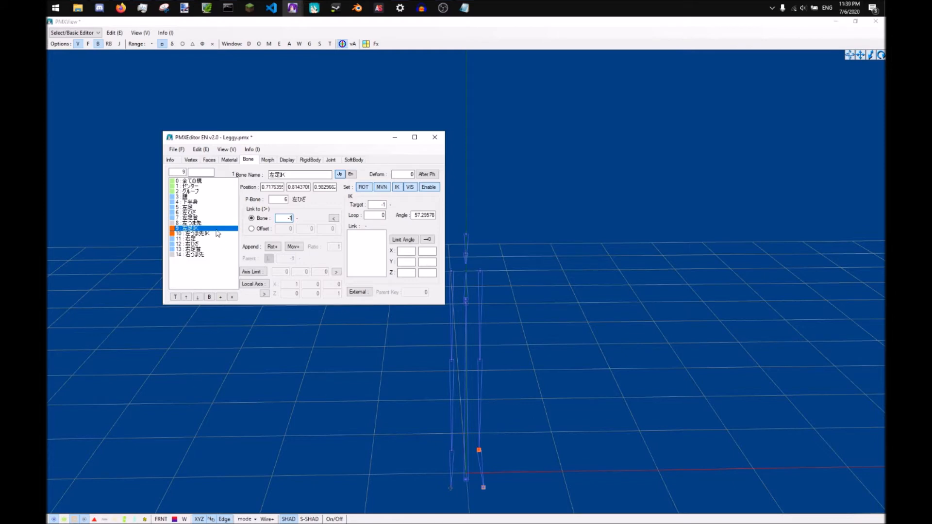
Clear the link targets of 左足IK and 左つま先IK.
{"action": "left_click", "coordinate": [284, 217]}
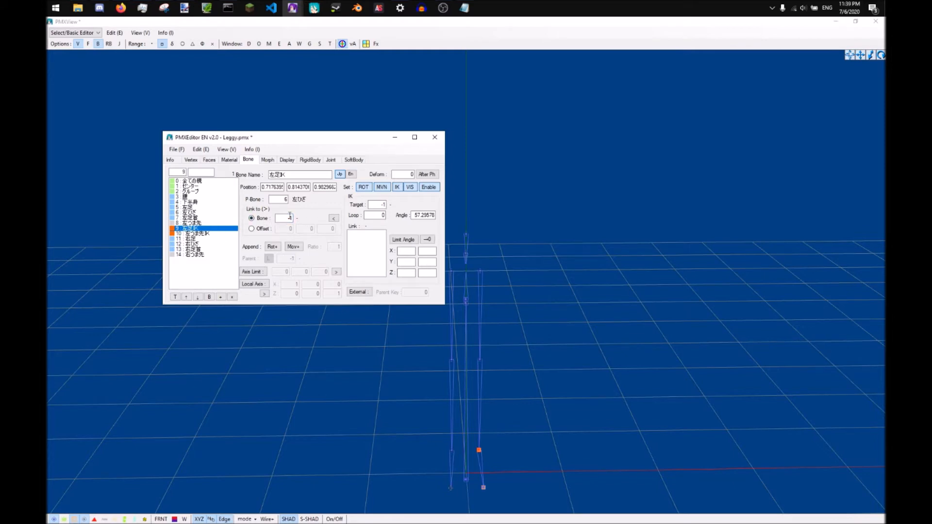
{"action": "left_click", "coordinate": [190, 233]}
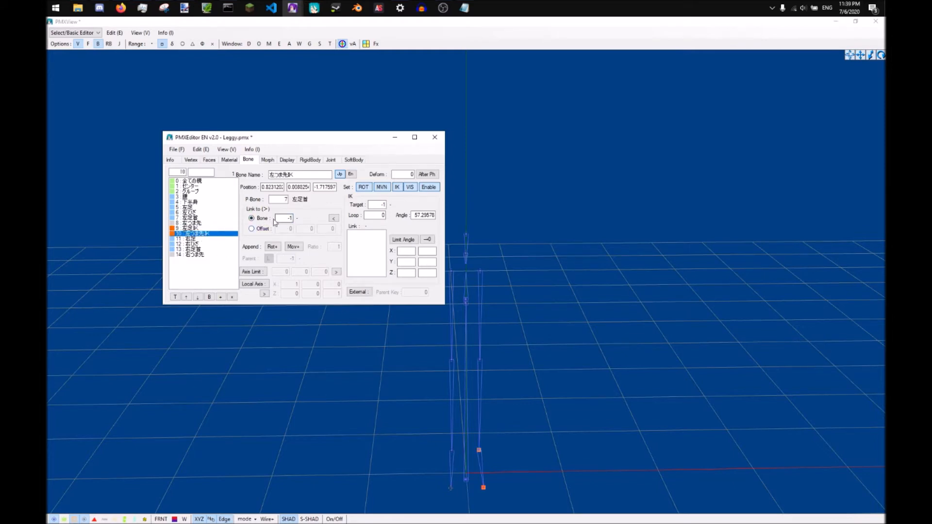
{"action": "left_click", "coordinate": [190, 228]}
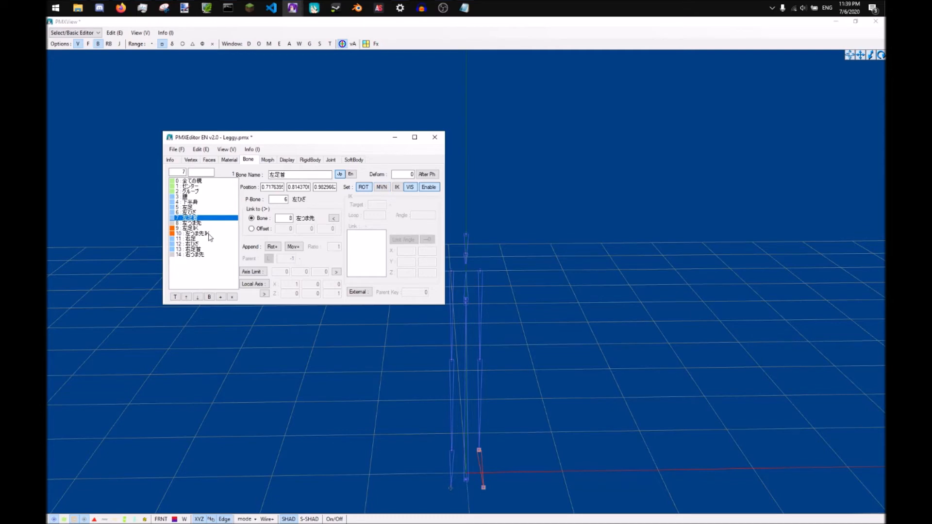
Add bones 6 (ひざ) and 5 (左足) as IK links of 左足IK via Copy From Index.
{"action": "left_click", "coordinate": [190, 228]}
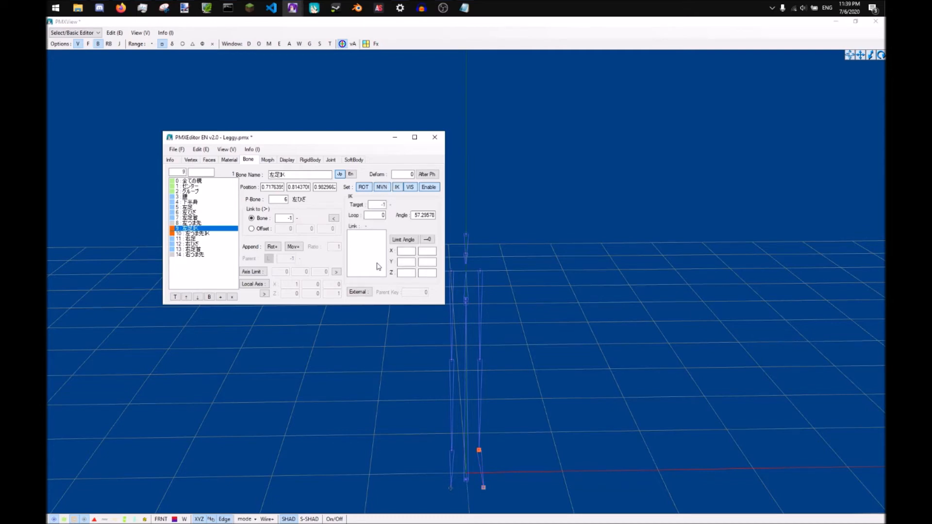
{"action": "mouse_move", "coordinate": [362, 250]}
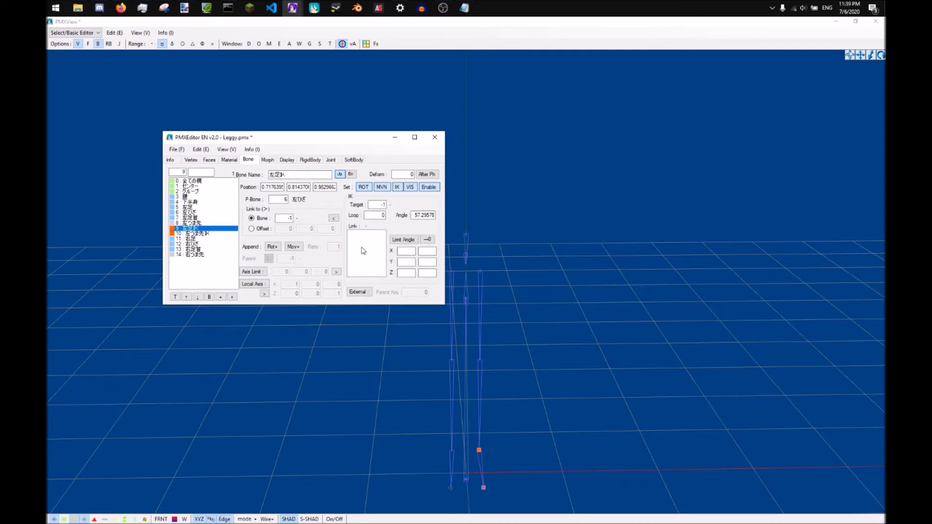
{"action": "right_click", "coordinate": [366, 250]}
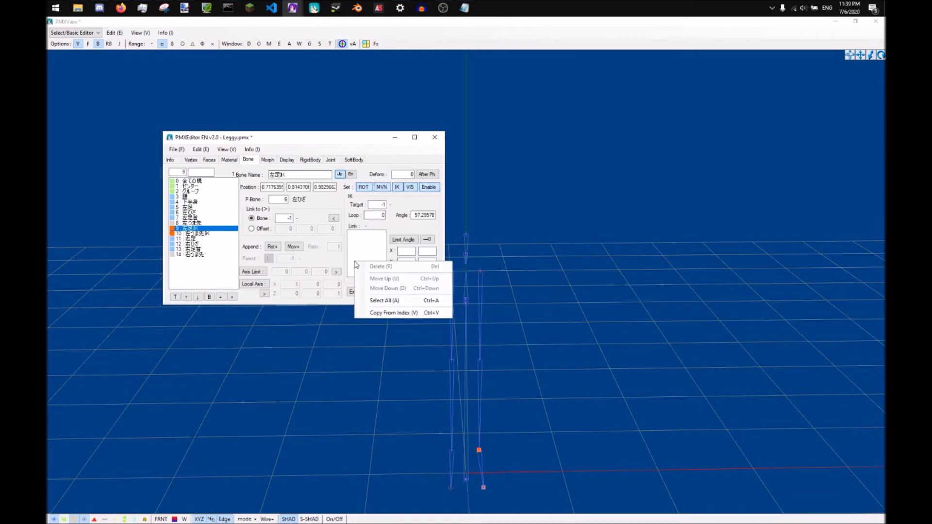
{"action": "mouse_move", "coordinate": [402, 312]}
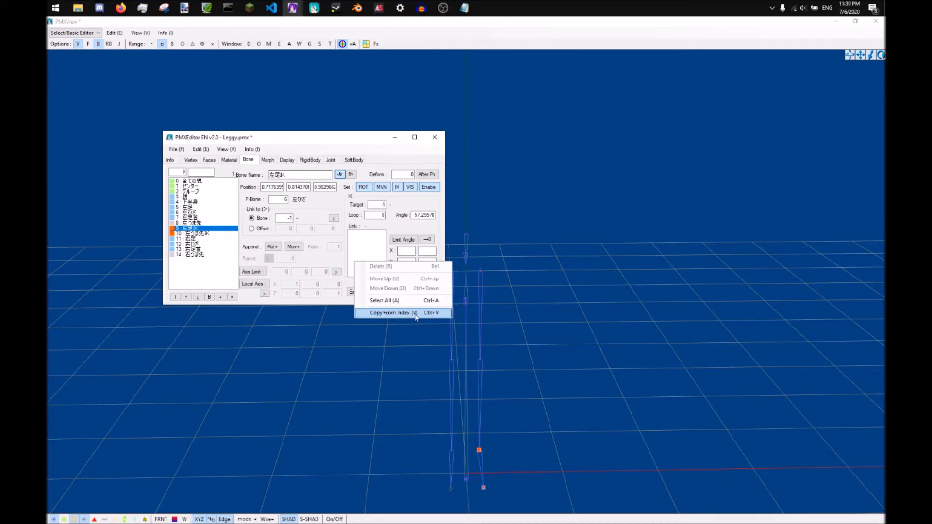
{"action": "left_click", "coordinate": [390, 312]}
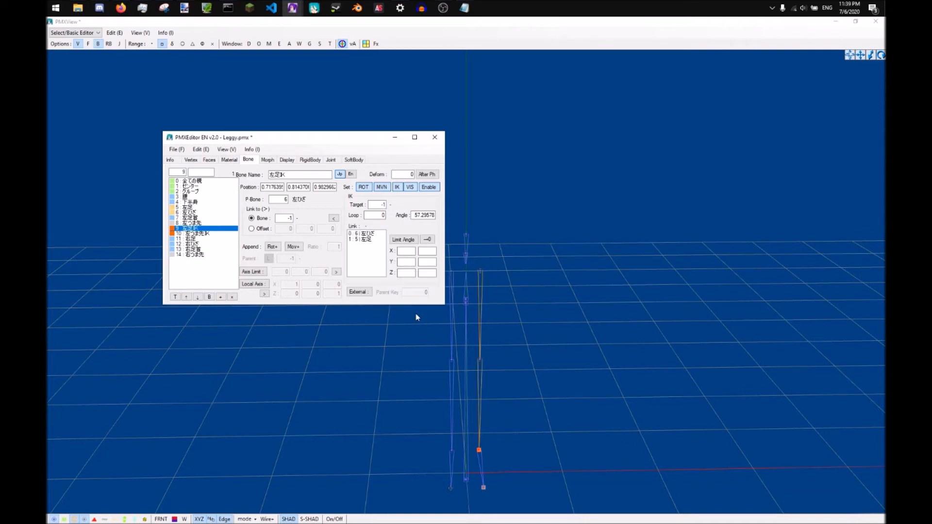
{"action": "left_click", "coordinate": [361, 233]}
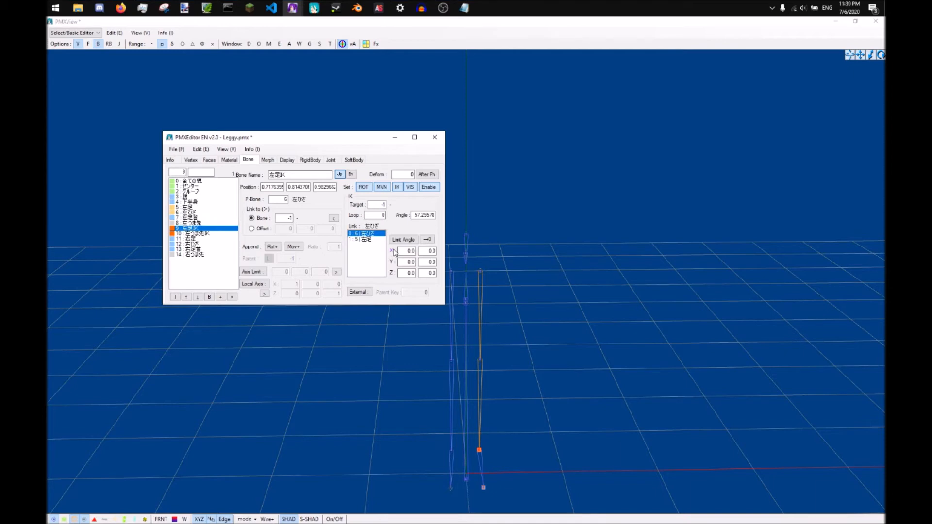
{"action": "mouse_move", "coordinate": [379, 244]}
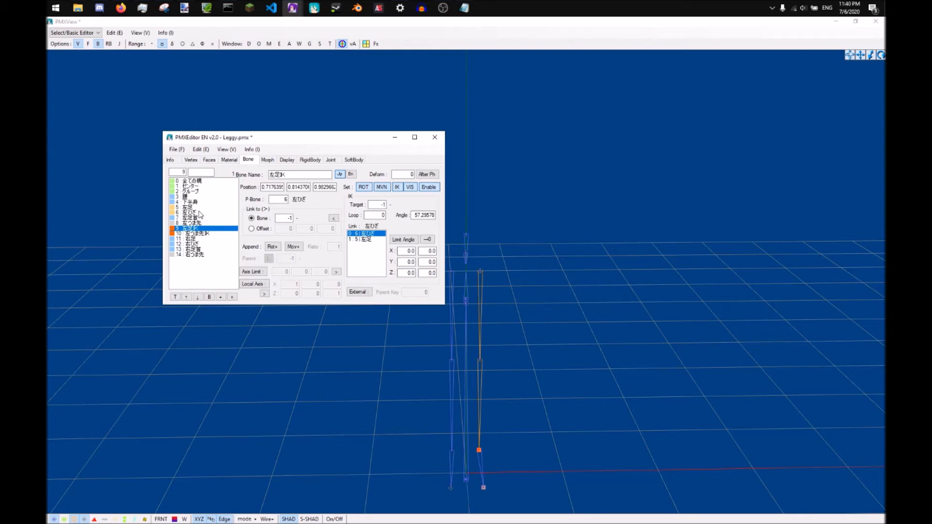
{"action": "mouse_move", "coordinate": [353, 248]}
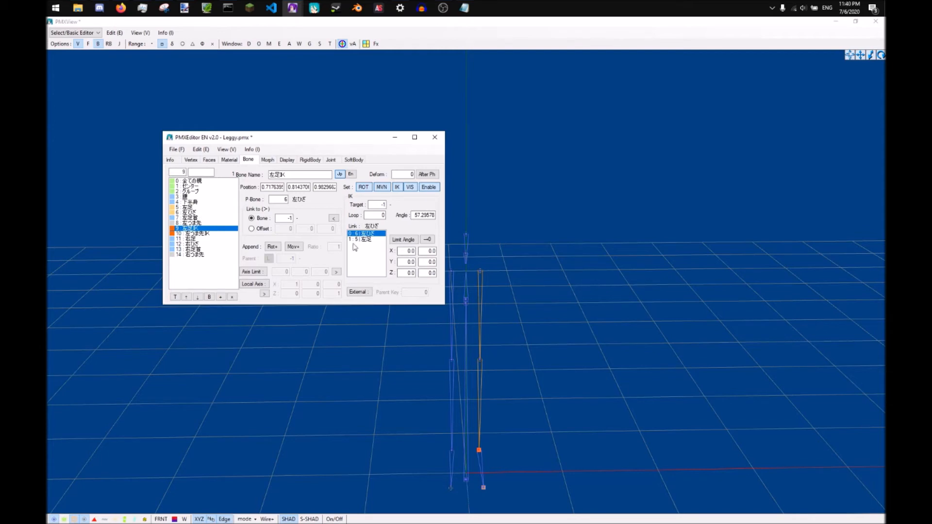
Limit the knee link's X rotation to -180 to -5, set Loop 40 and Target 7 (左足首).
{"action": "left_click", "coordinate": [408, 250]}
{"action": "type", "text": "-180"}
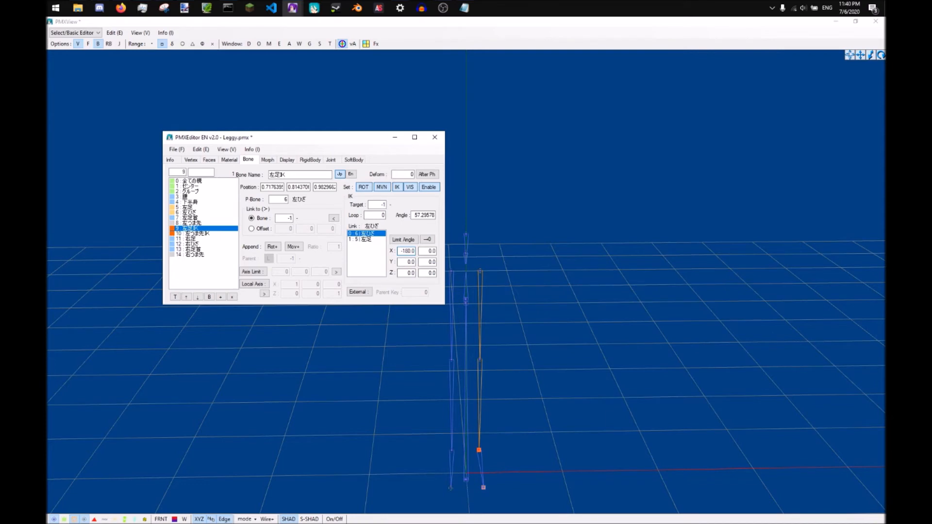
{"action": "left_click", "coordinate": [429, 251]}
{"action": "type", "text": "-5"}
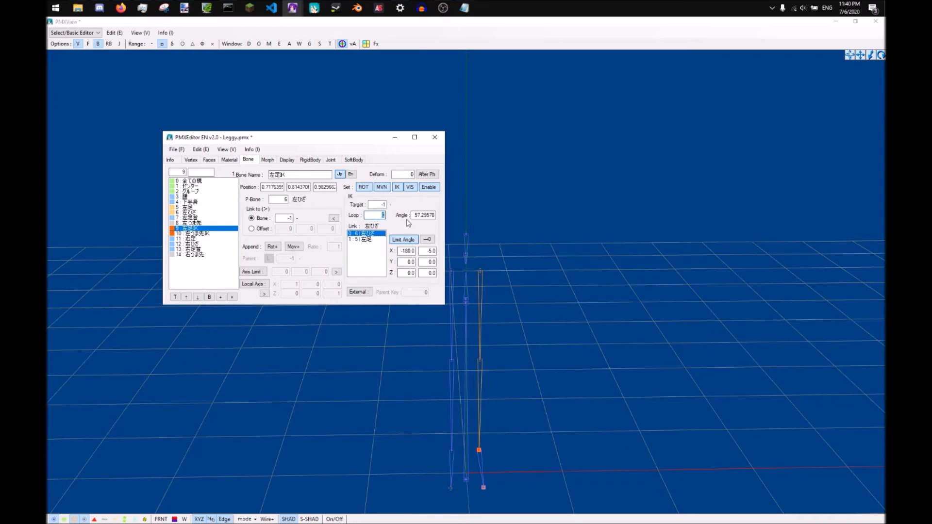
{"action": "type", "text": "40"}
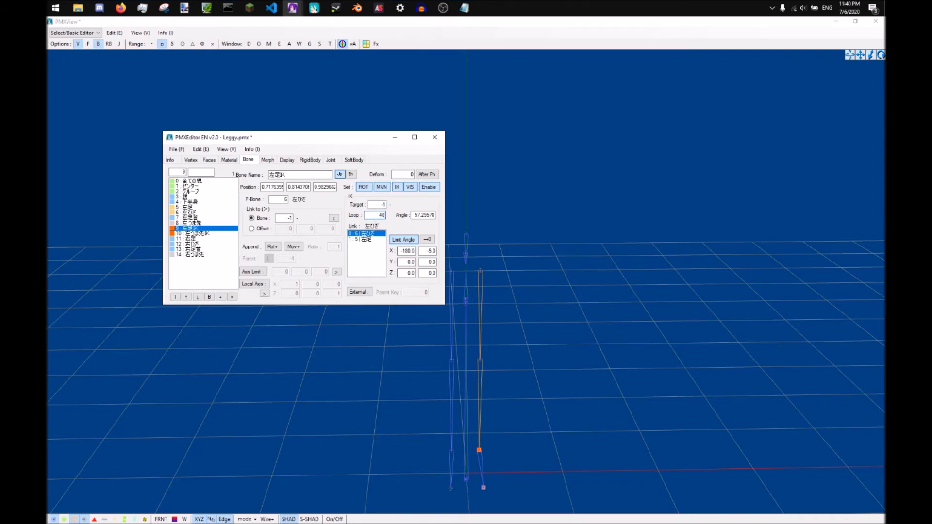
{"action": "mouse_move", "coordinate": [395, 223]}
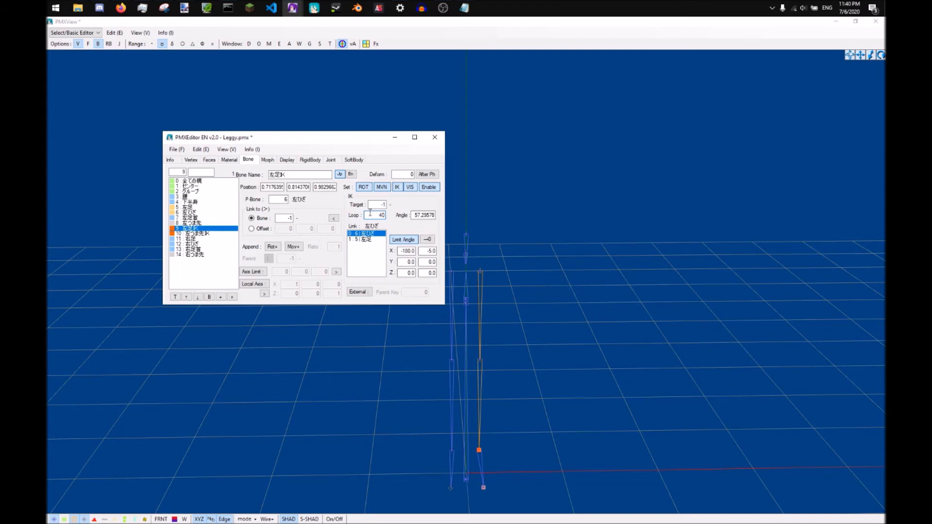
{"action": "left_click", "coordinate": [376, 204]}
{"action": "type", "text": "7"}
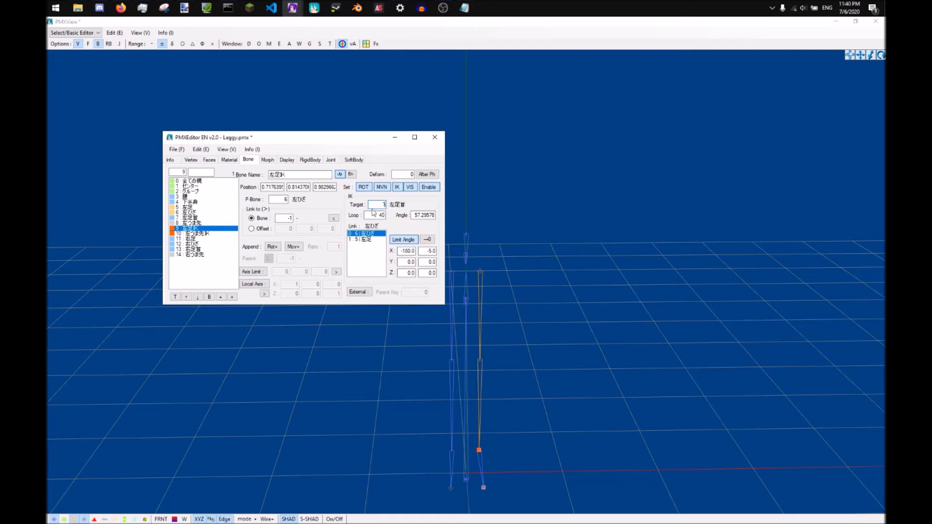
{"action": "left_click", "coordinate": [196, 217]}
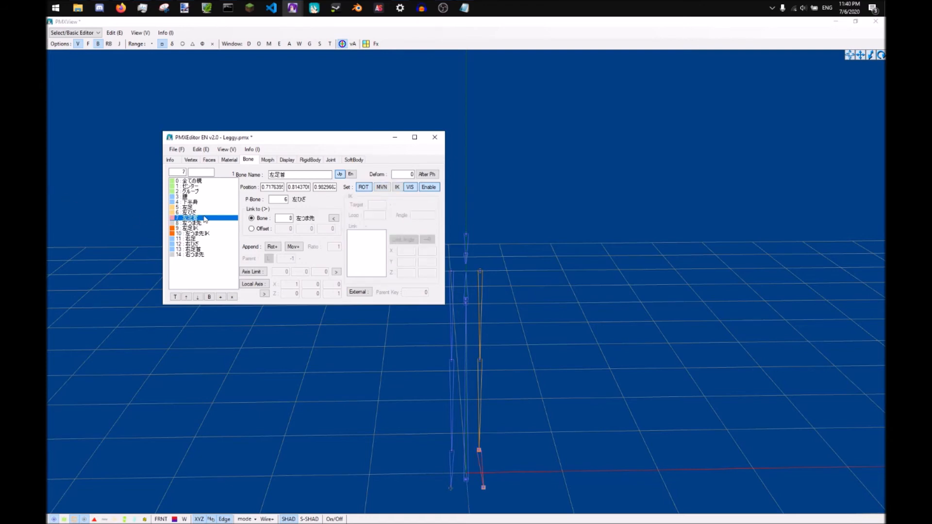
Give 左つま先IK target 8, ankle link 7 and 14 loops, then save the model.
{"action": "right_click", "coordinate": [199, 218]}
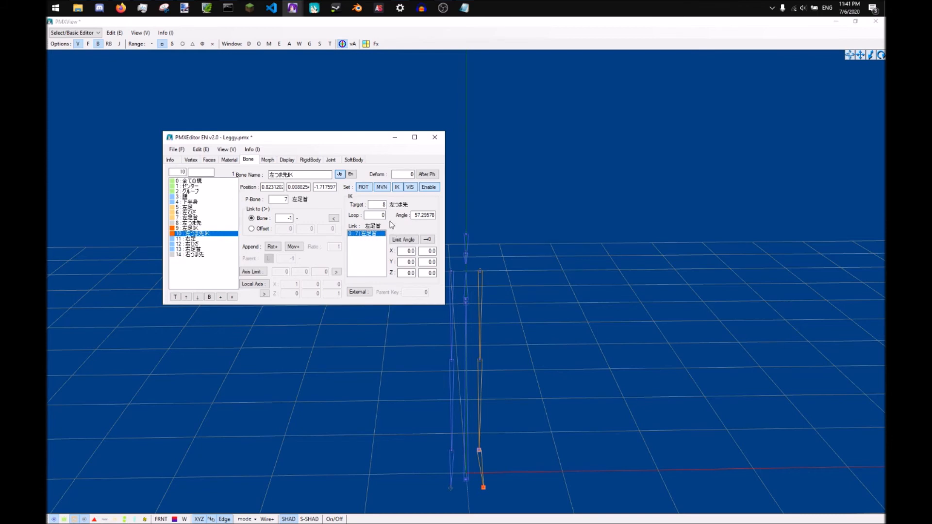
{"action": "left_click", "coordinate": [374, 215]}
{"action": "type", "text": "14"}
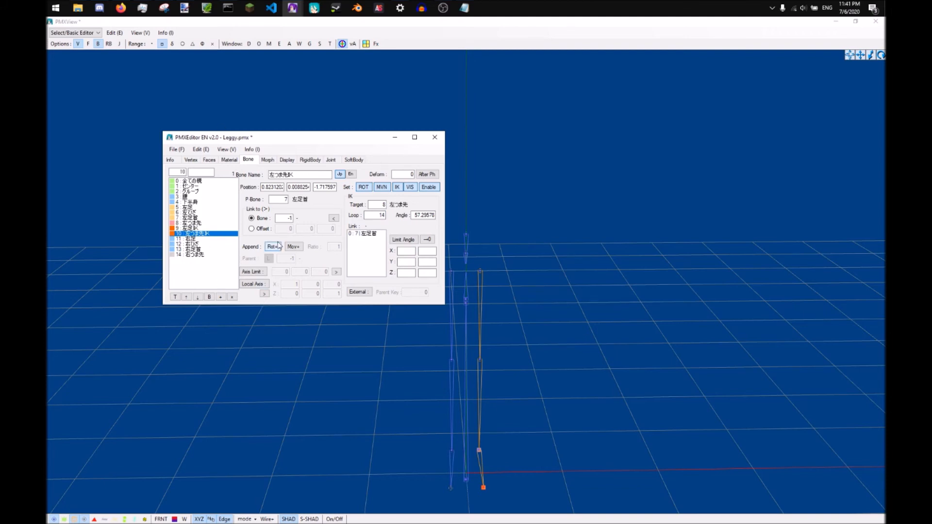
{"action": "left_click", "coordinate": [271, 246]}
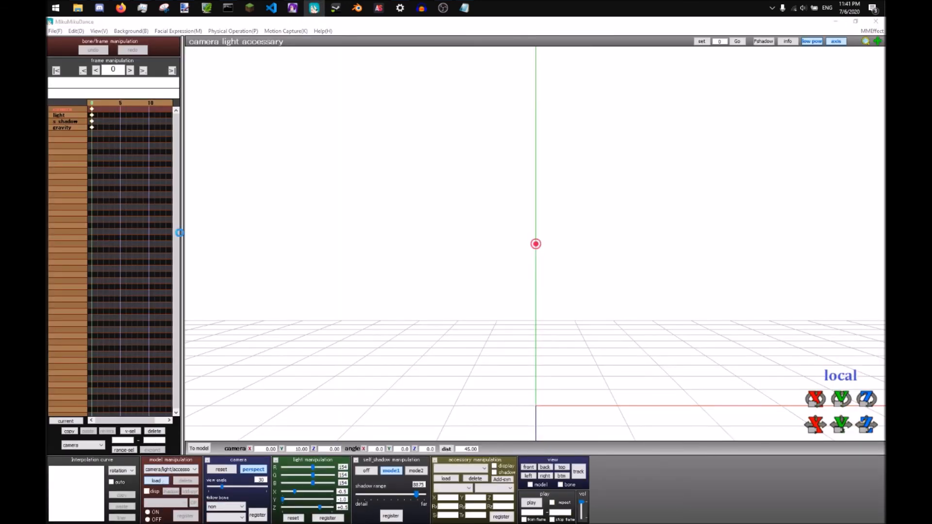
Load Leggy.pmx from the Bones folder into MikuMikuDance.
{"action": "left_click", "coordinate": [156, 480]}
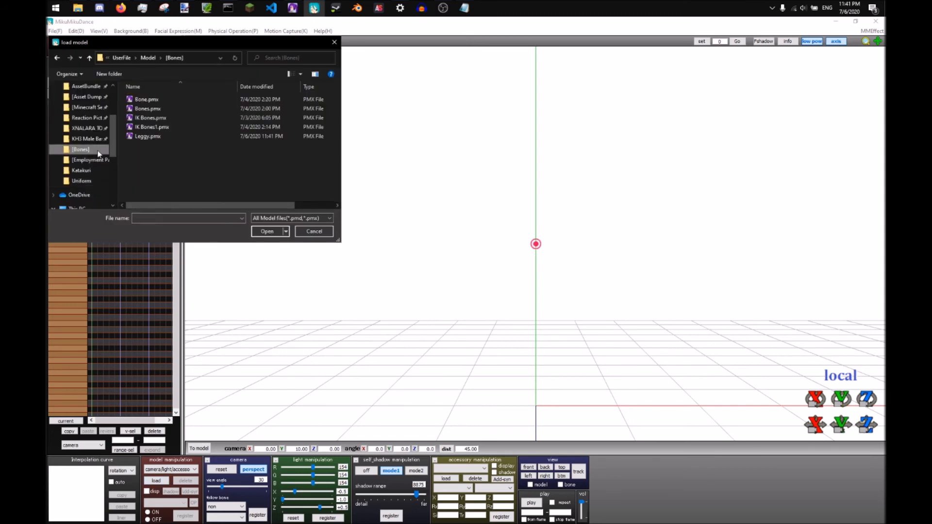
{"action": "left_click", "coordinate": [147, 136]}
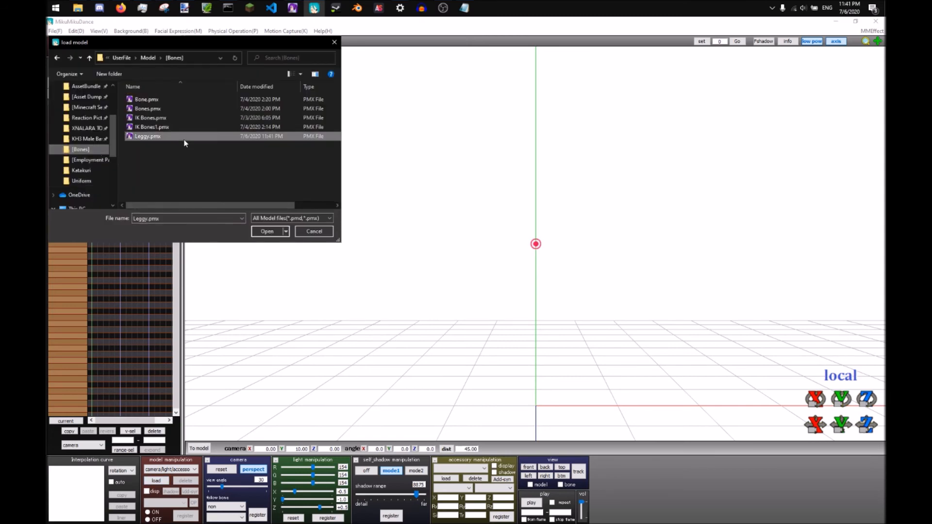
{"action": "left_click", "coordinate": [266, 231]}
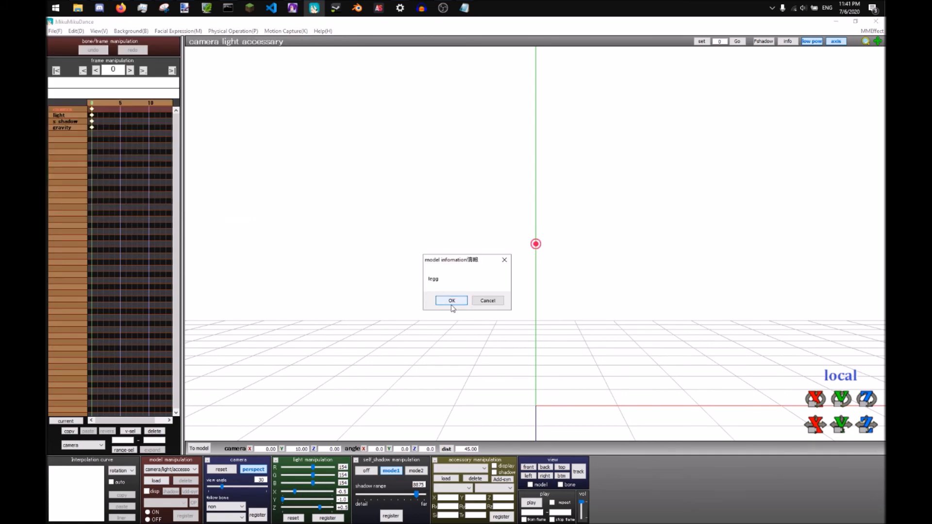
{"action": "left_click", "coordinate": [451, 300]}
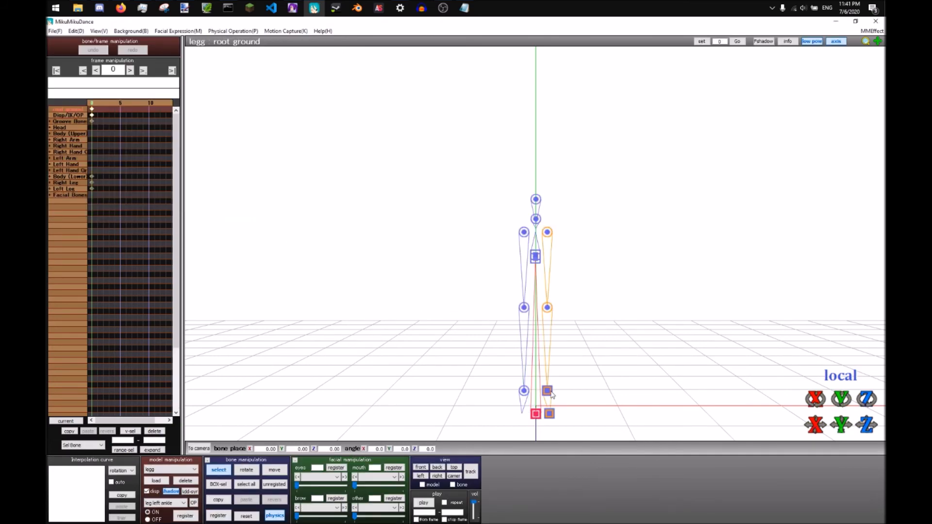
Raise the left ankle IK to bend the leg as a test.
{"action": "left_click", "coordinate": [546, 390]}
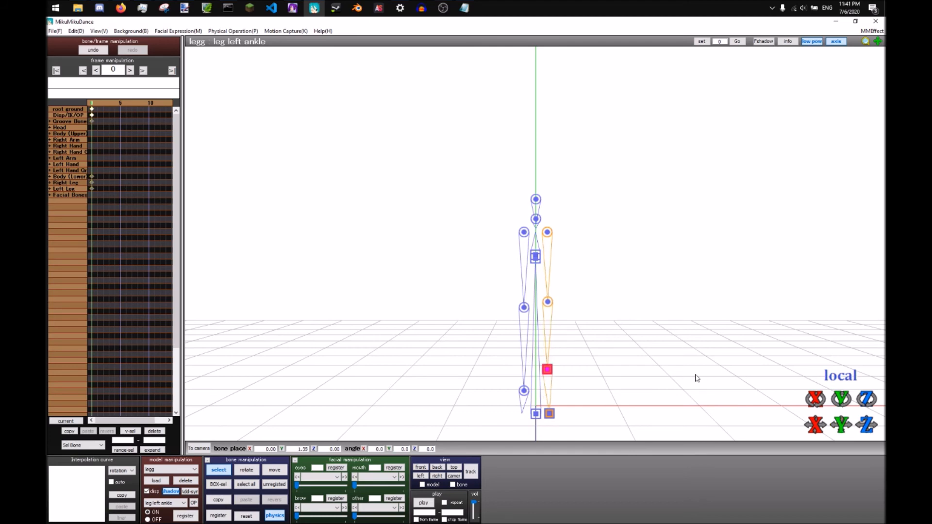
{"action": "left_click_drag", "start_coordinate": [697, 378], "coordinate": [650, 364]}
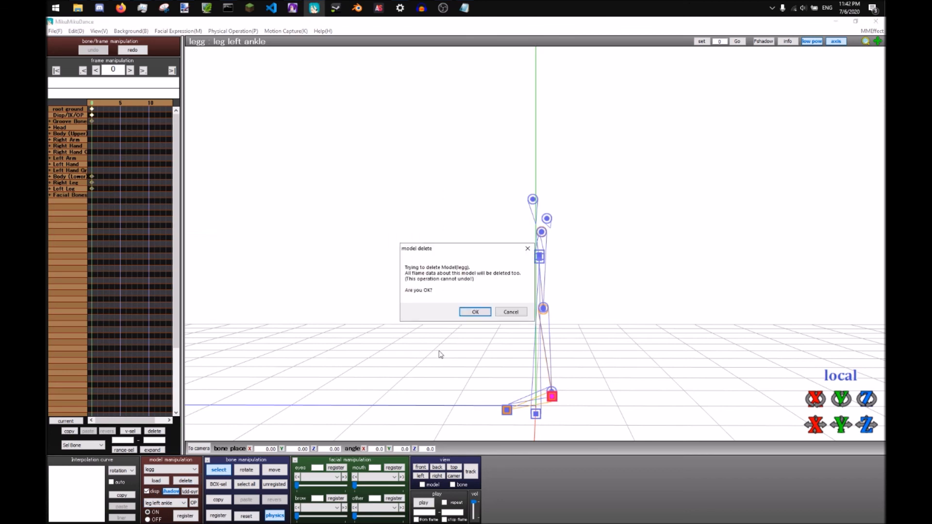
Delete the old model and load the updated Leggy.pmx to test the left ankle IK.
{"action": "left_click", "coordinate": [475, 312]}
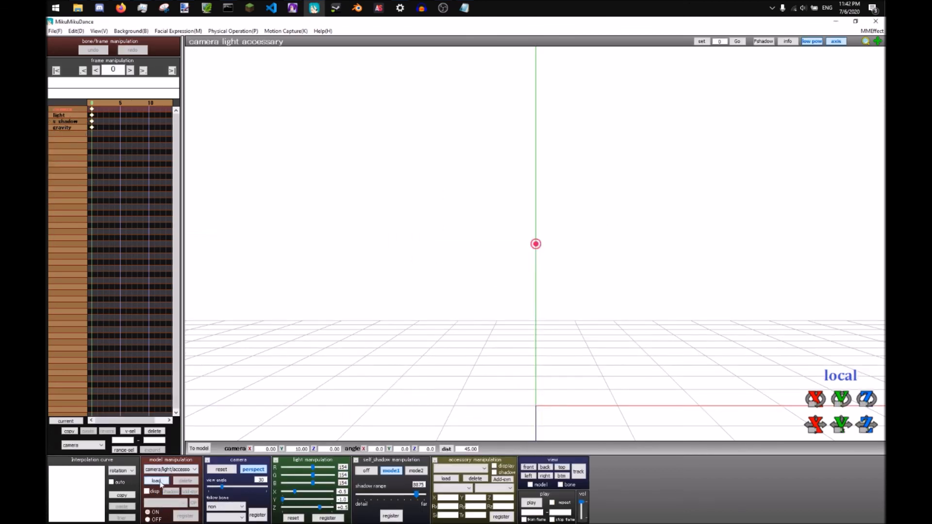
{"action": "left_click", "coordinate": [157, 480]}
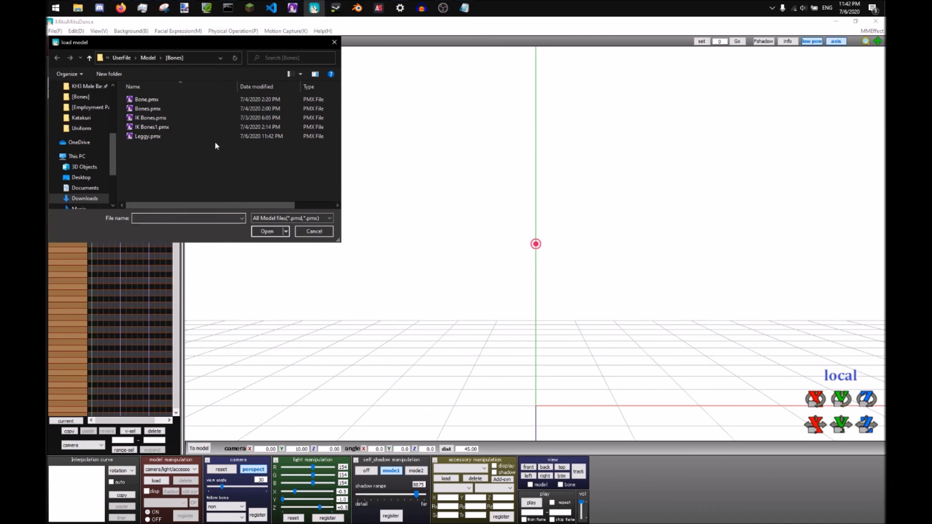
{"action": "left_click", "coordinate": [314, 231]}
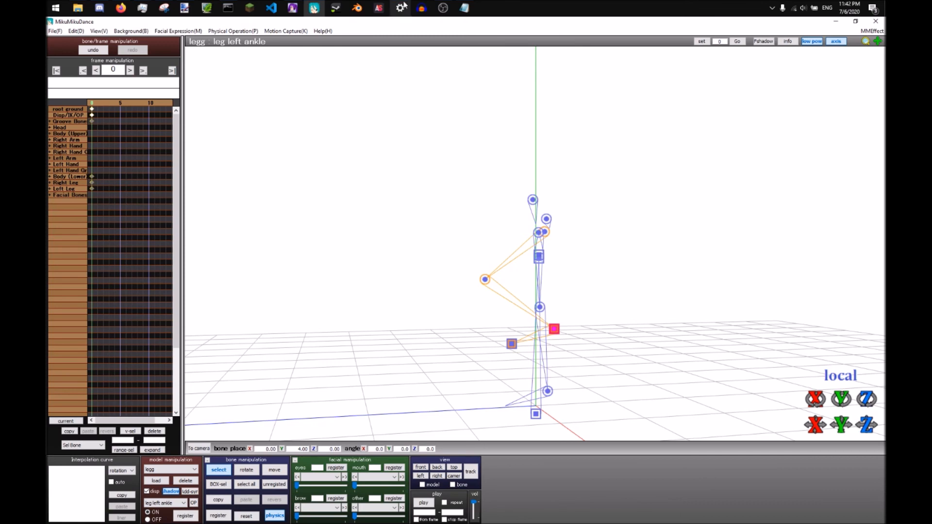
{"action": "mouse_move", "coordinate": [443, 7]}
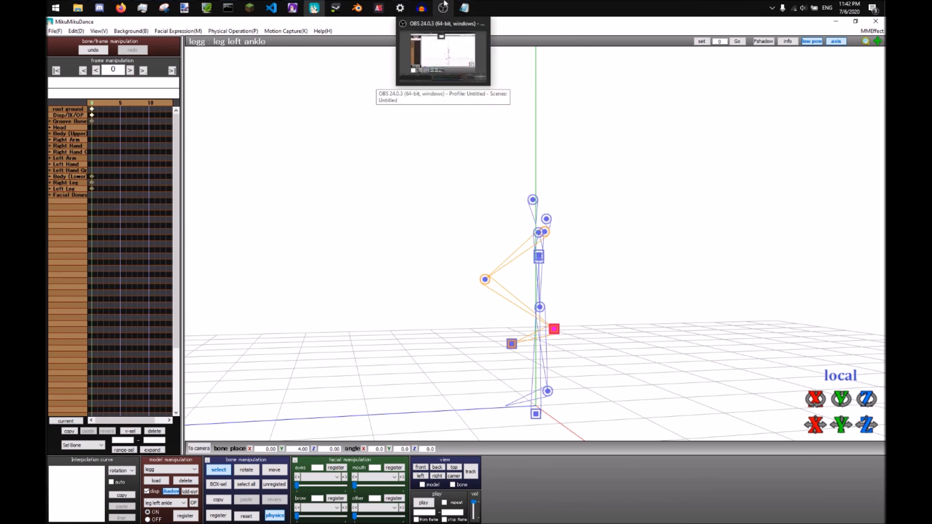